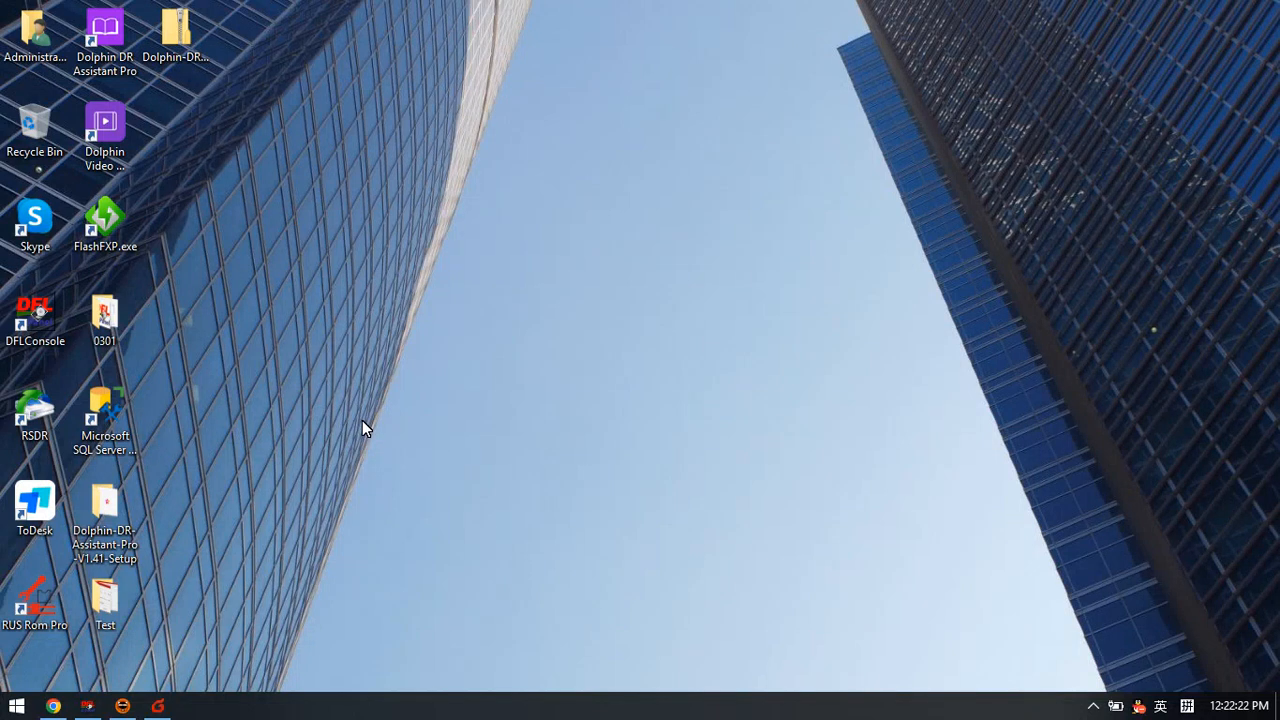
pyautogui.moveTo(337, 406)
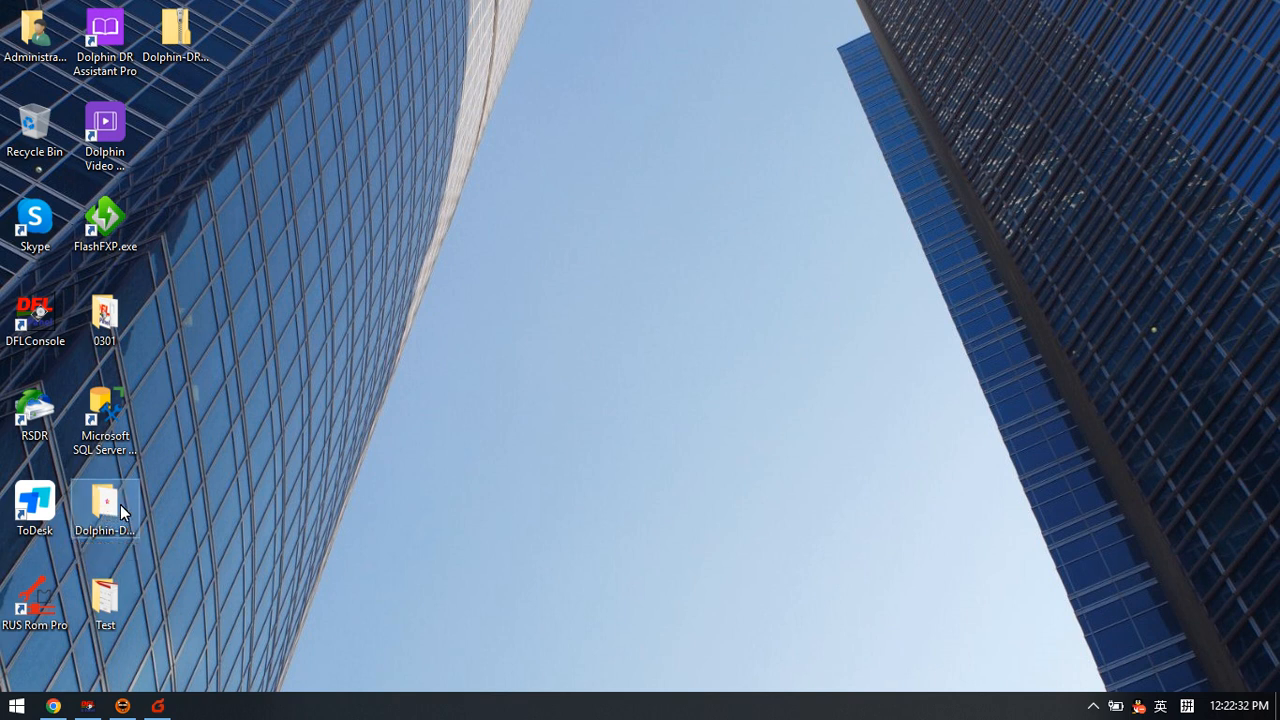
# Open the Dolphin-DR-Assistant-Pro-V1.41-Setup folder and select Dolphin DR Assistant Pro Setup.exe
pyautogui.doubleClick(104, 505)
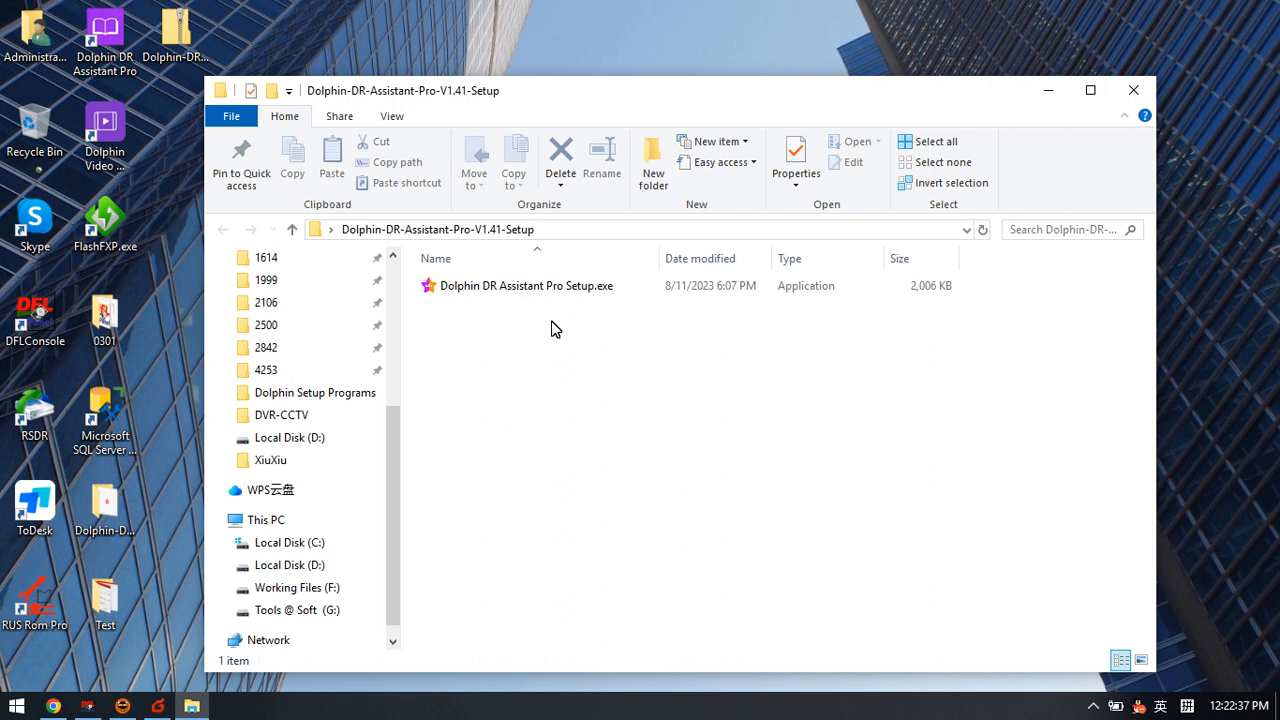
pyautogui.click(527, 285)
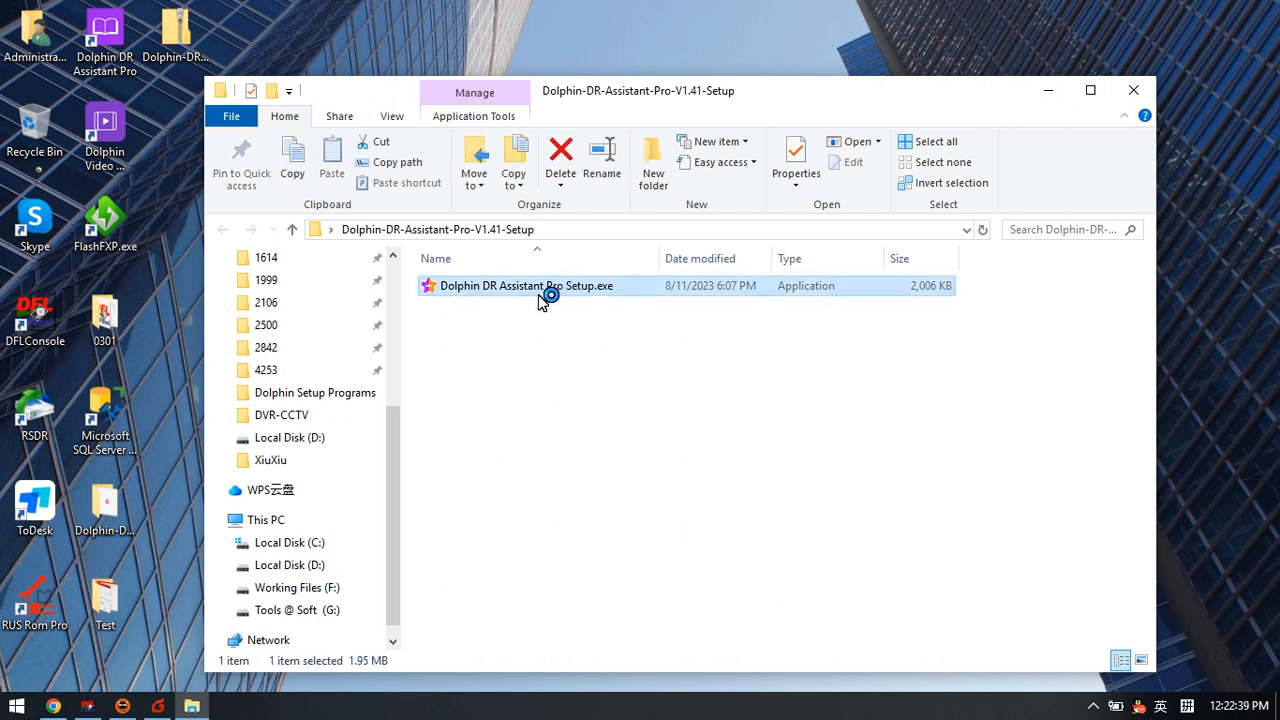
# Run the setup, accept the agreement, keep the desktop shortcut, and finish with launch enabled
pyautogui.doubleClick(526, 286)
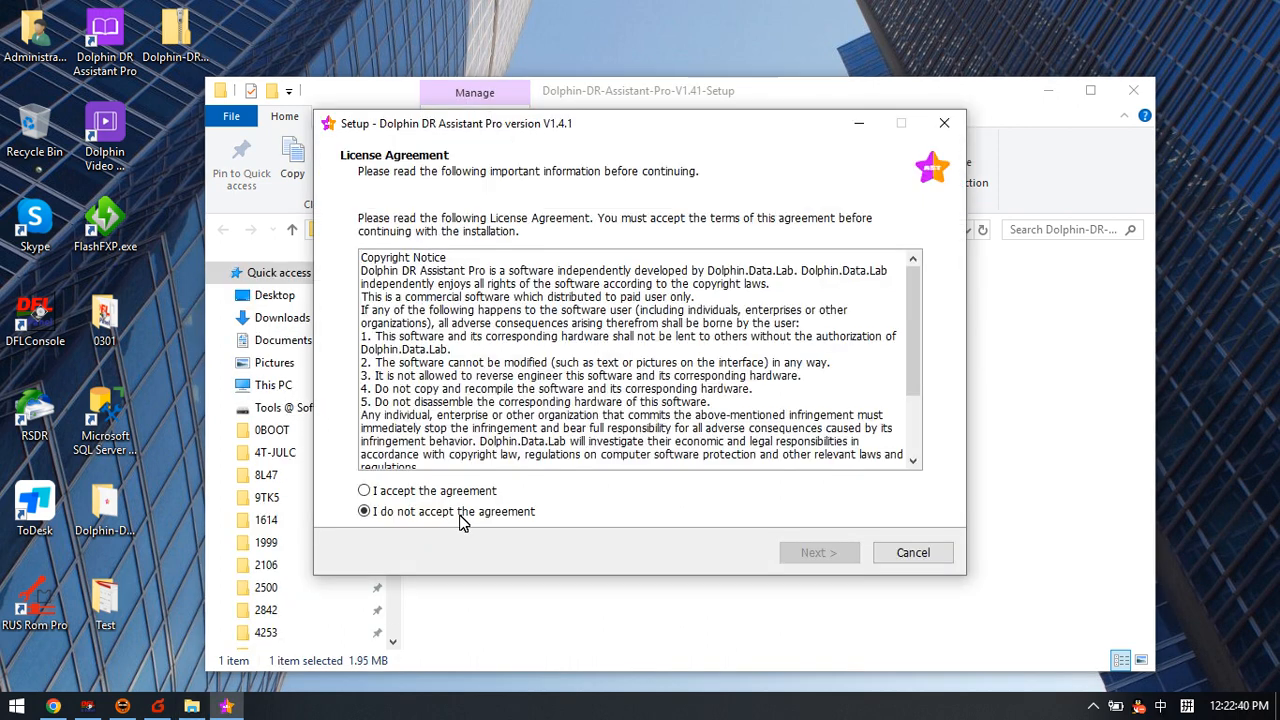
pyautogui.click(819, 552)
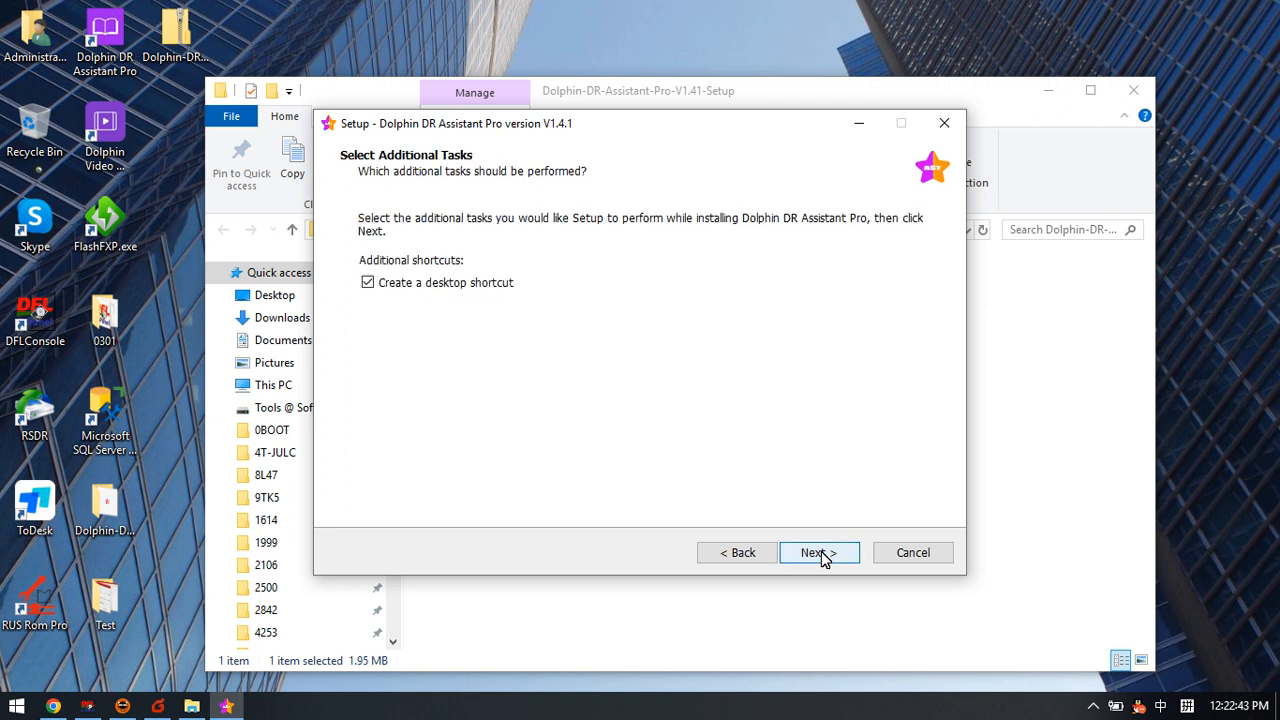
pyautogui.click(819, 552)
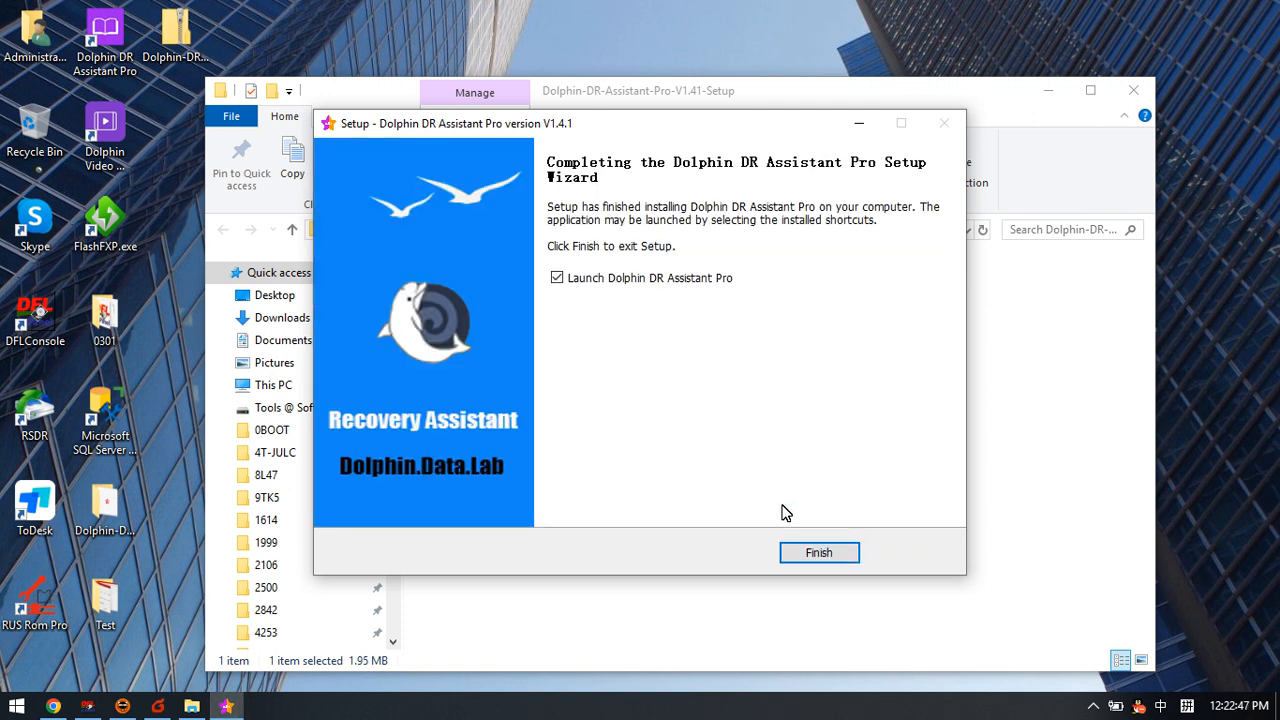
pyautogui.click(818, 552)
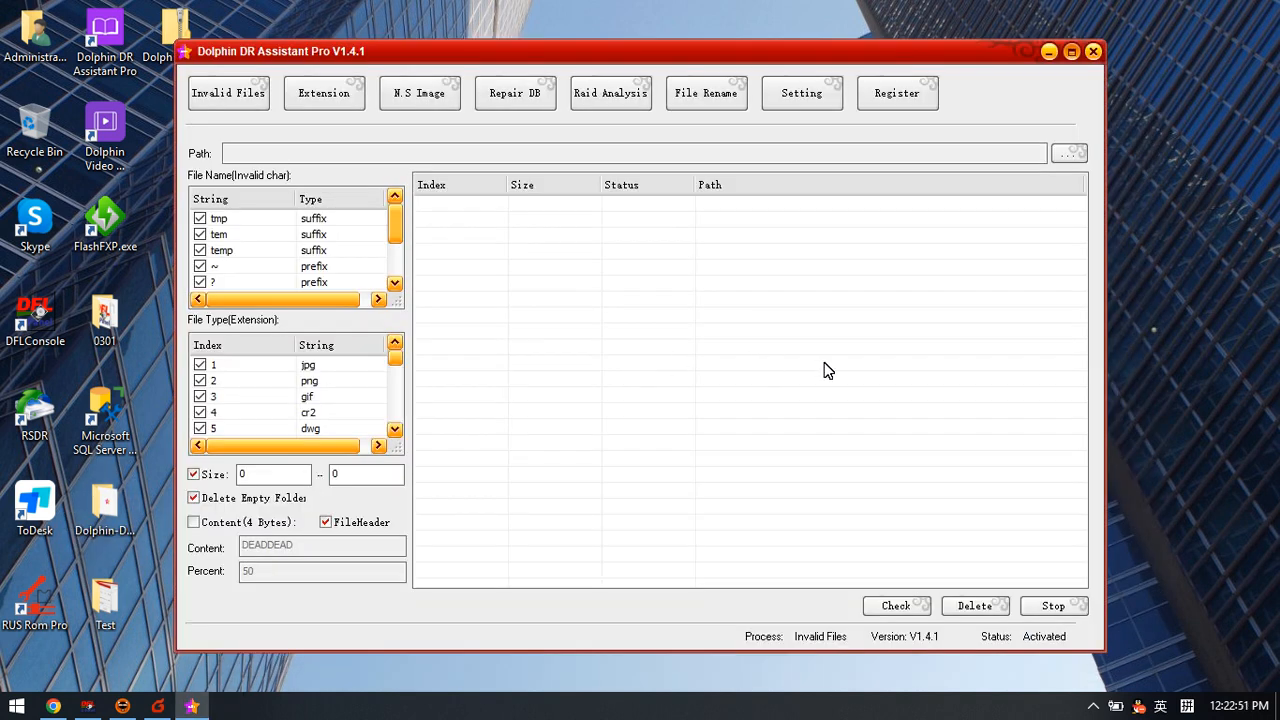
pyautogui.moveTo(880, 407)
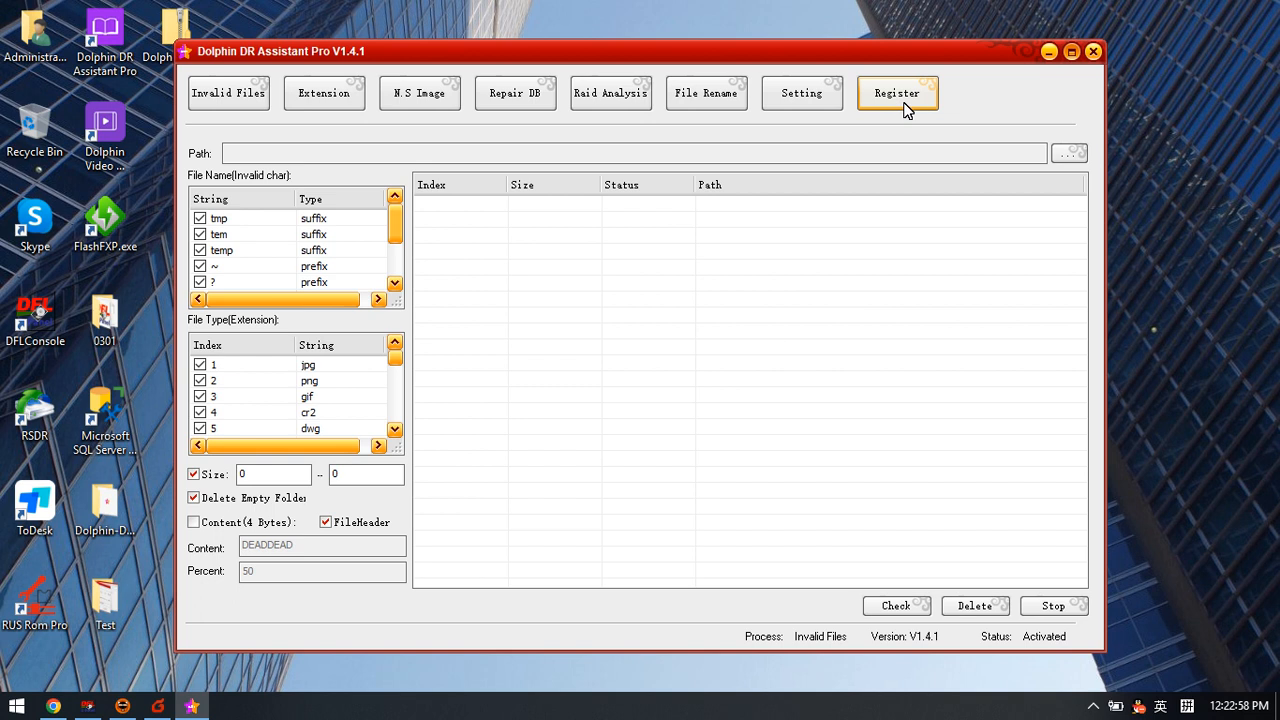
pyautogui.moveTo(900, 100)
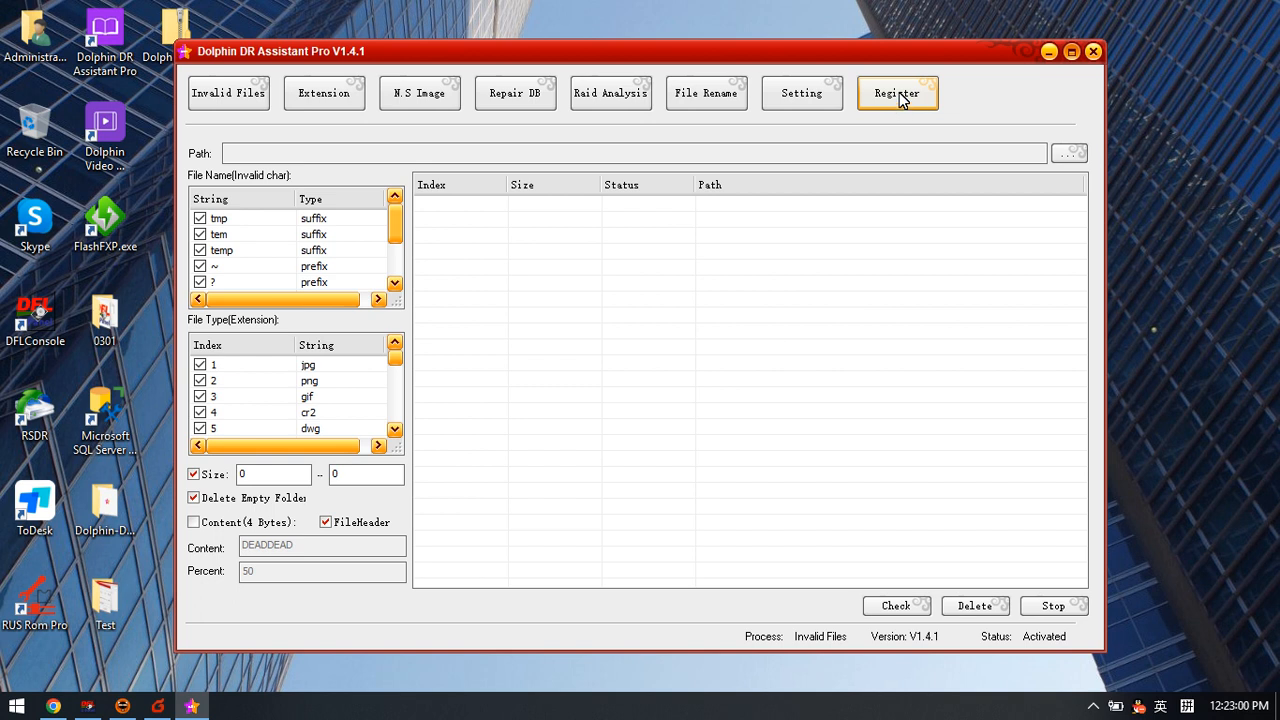
# Fill the Register form with the name, phone, company DolphinDataLab and email
pyautogui.click(897, 93)
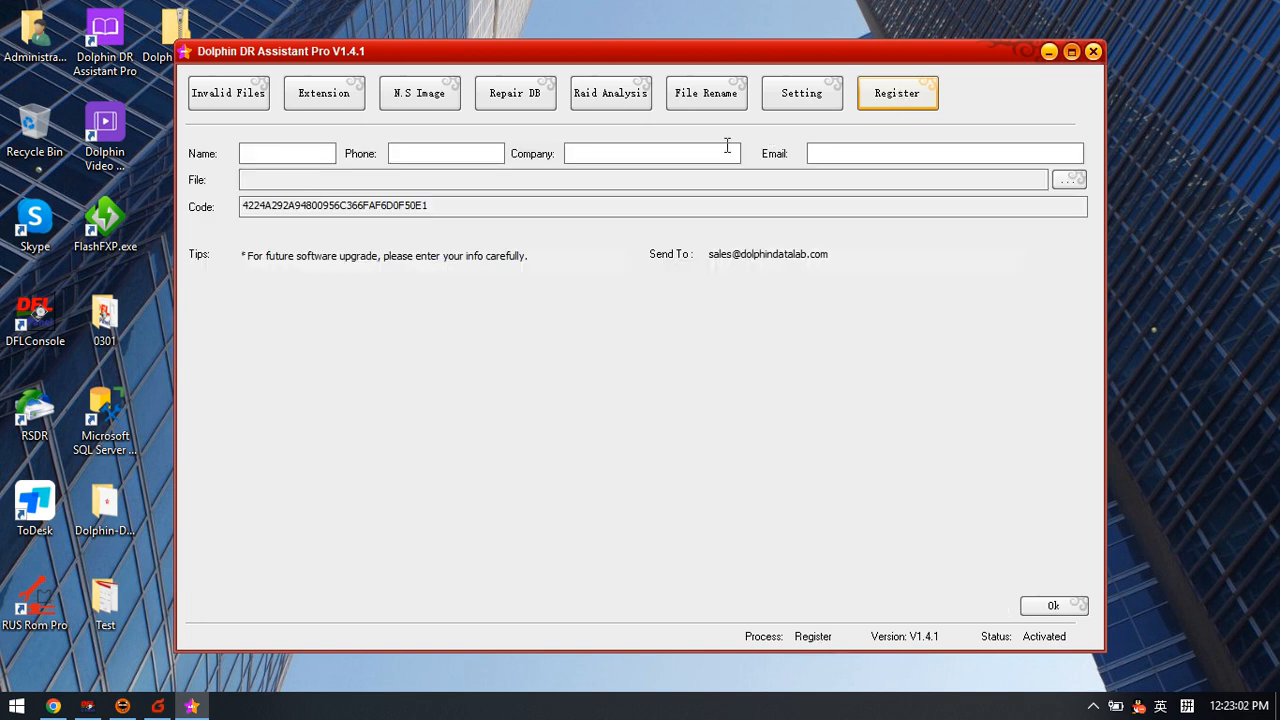
pyautogui.click(286, 153)
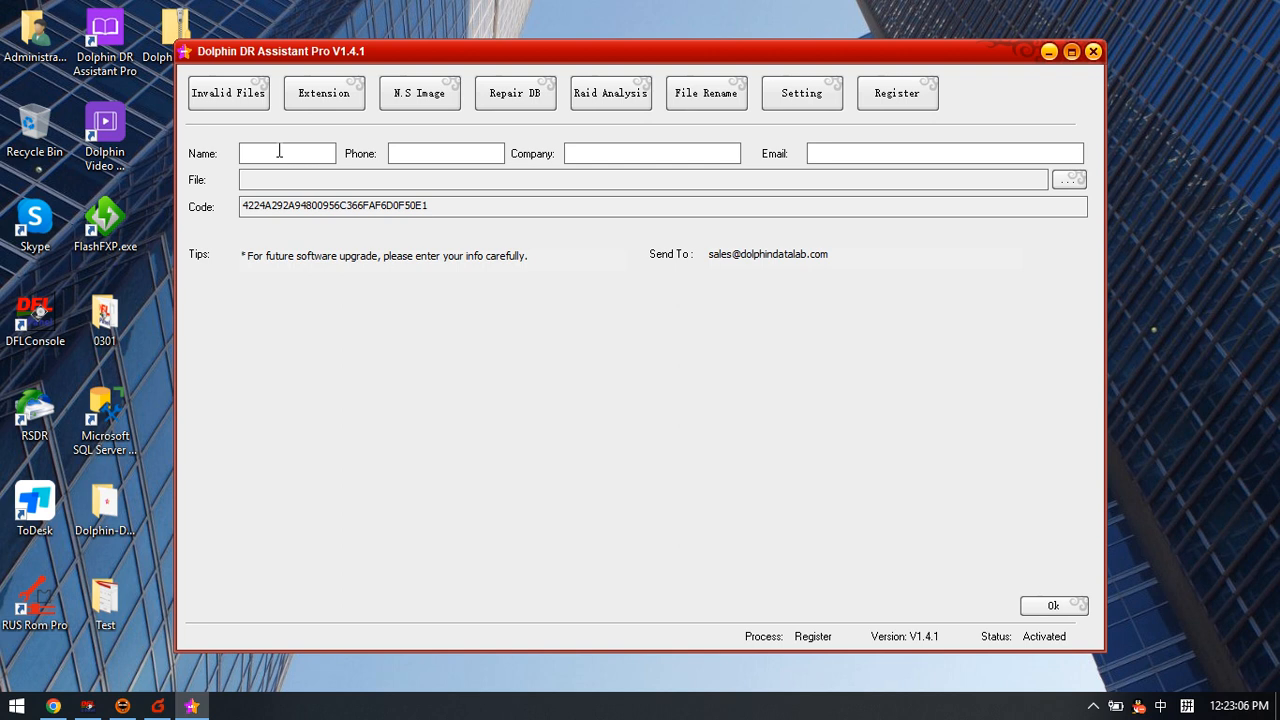
pyautogui.click(287, 153)
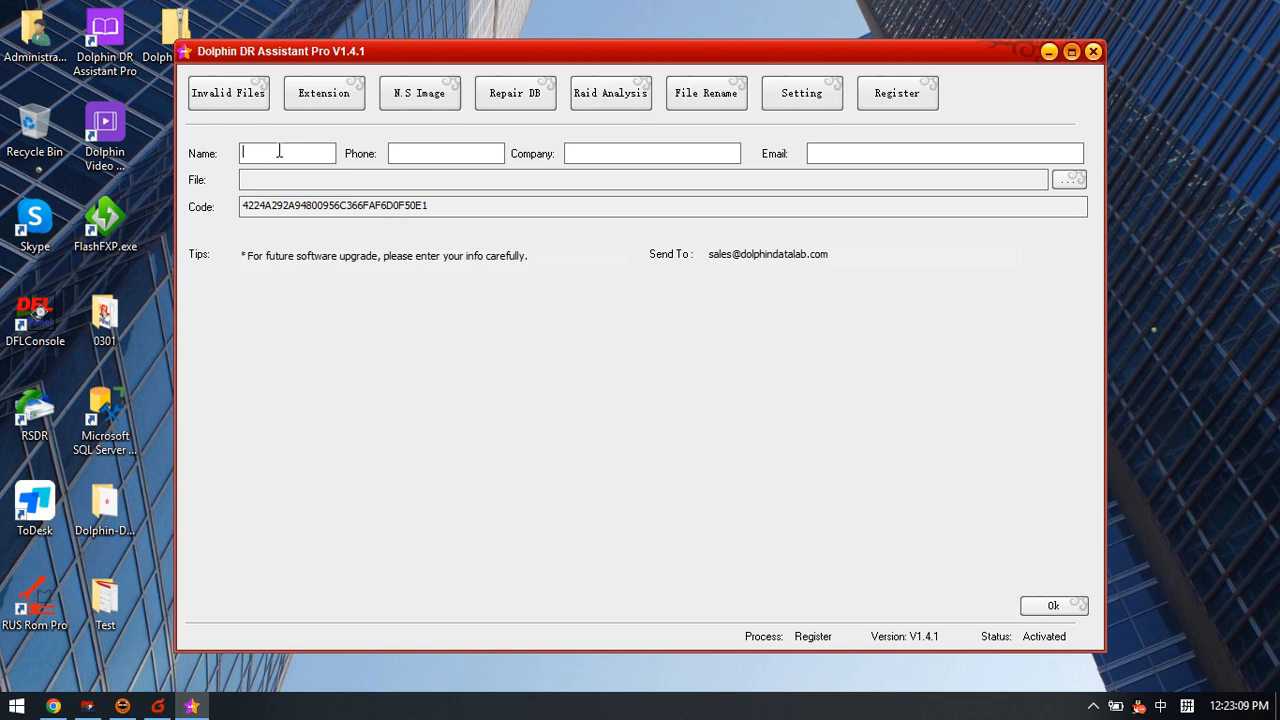
pyautogui.write('Stanley')
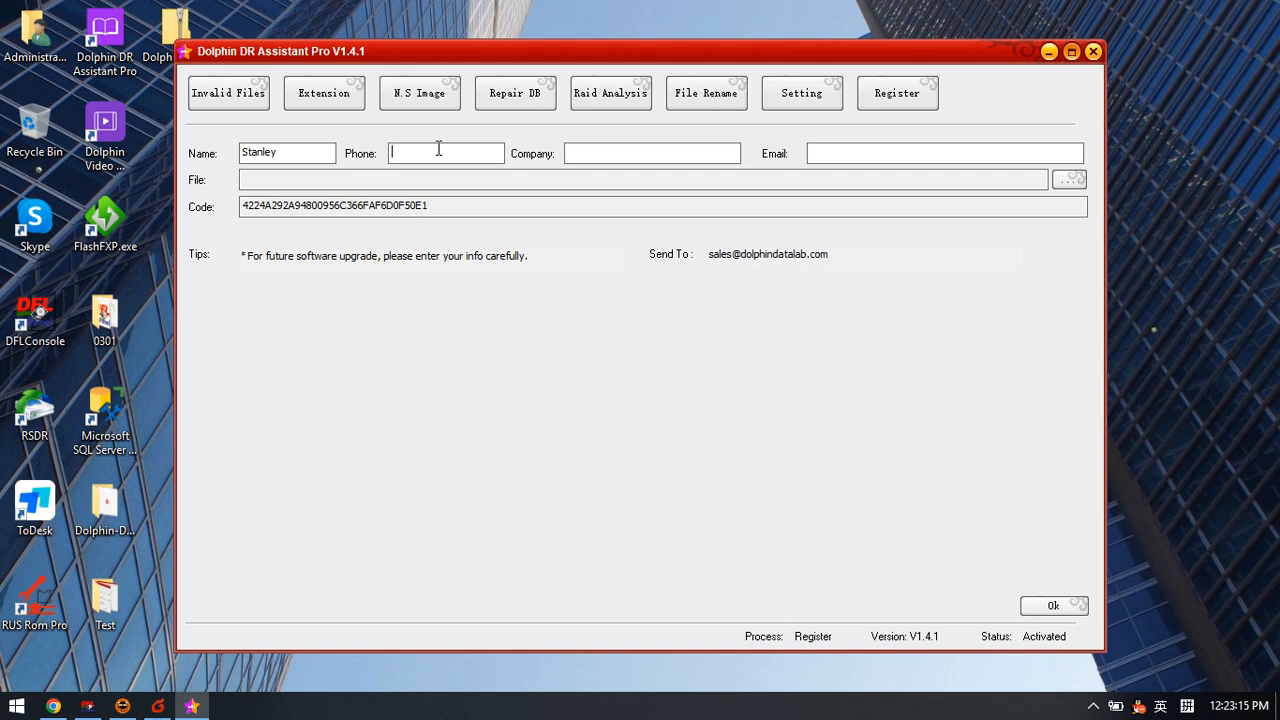
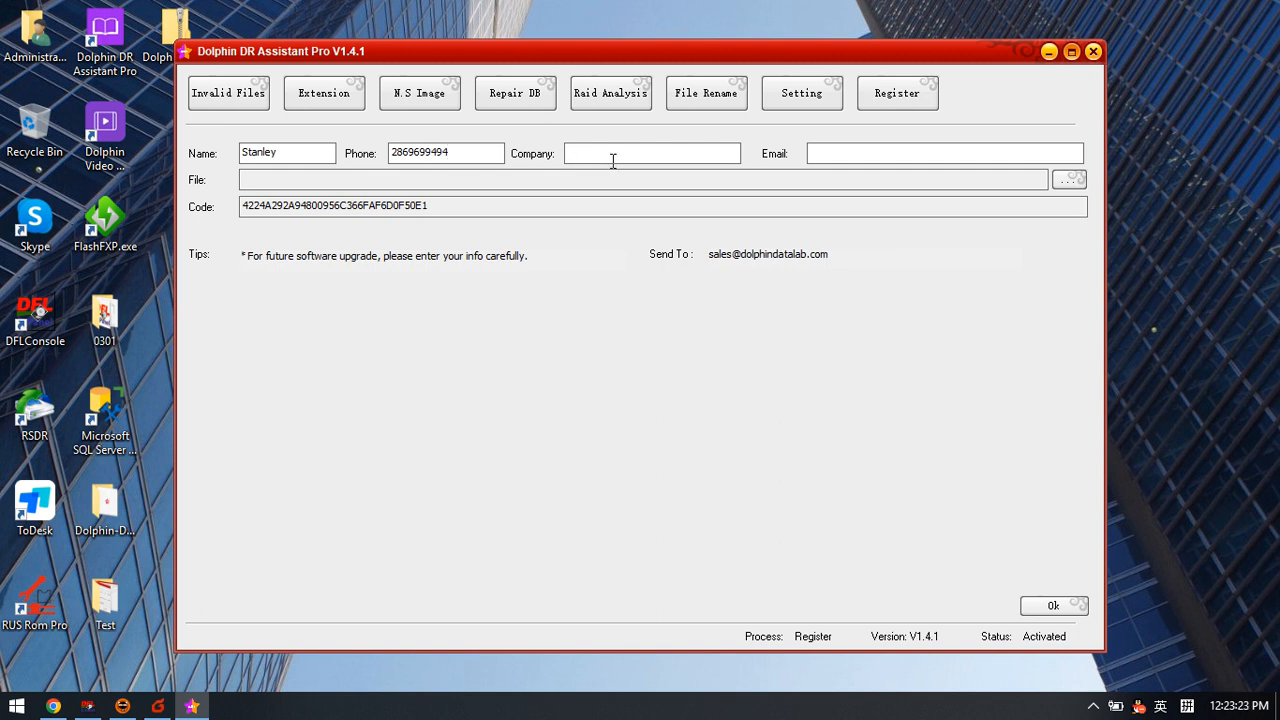
pyautogui.write('D')
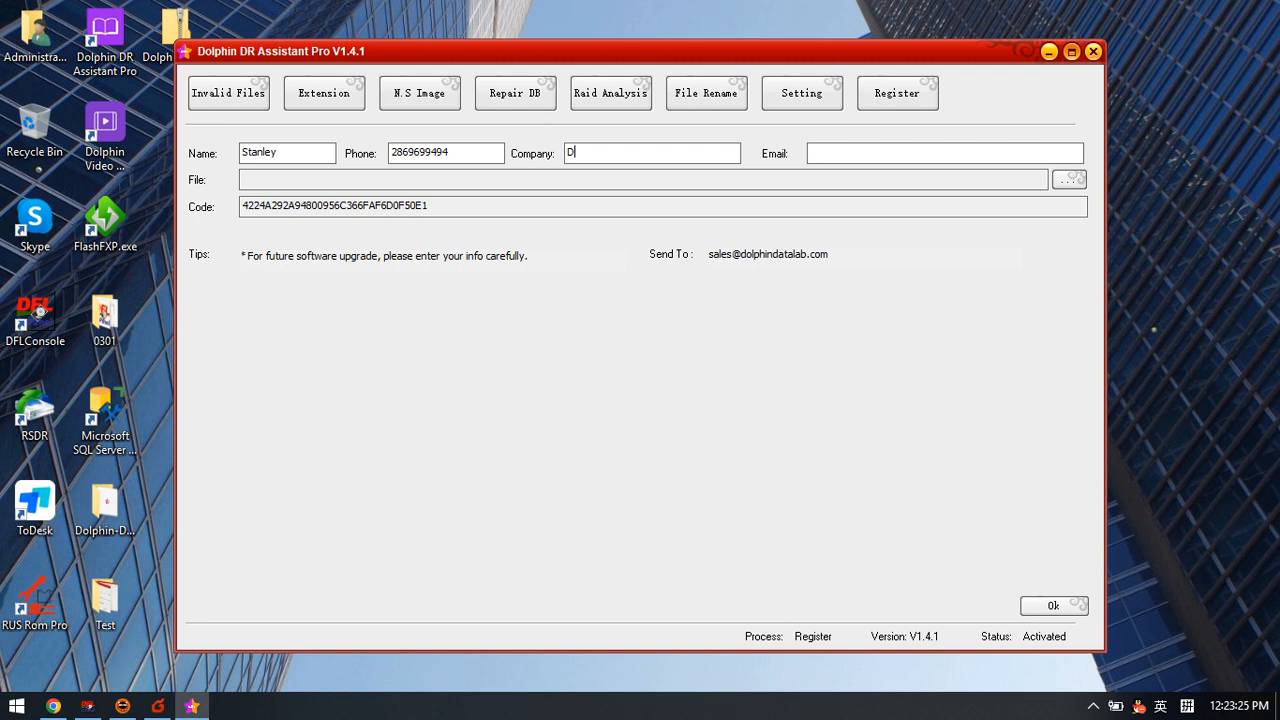
pyautogui.write('olphinDataLab')
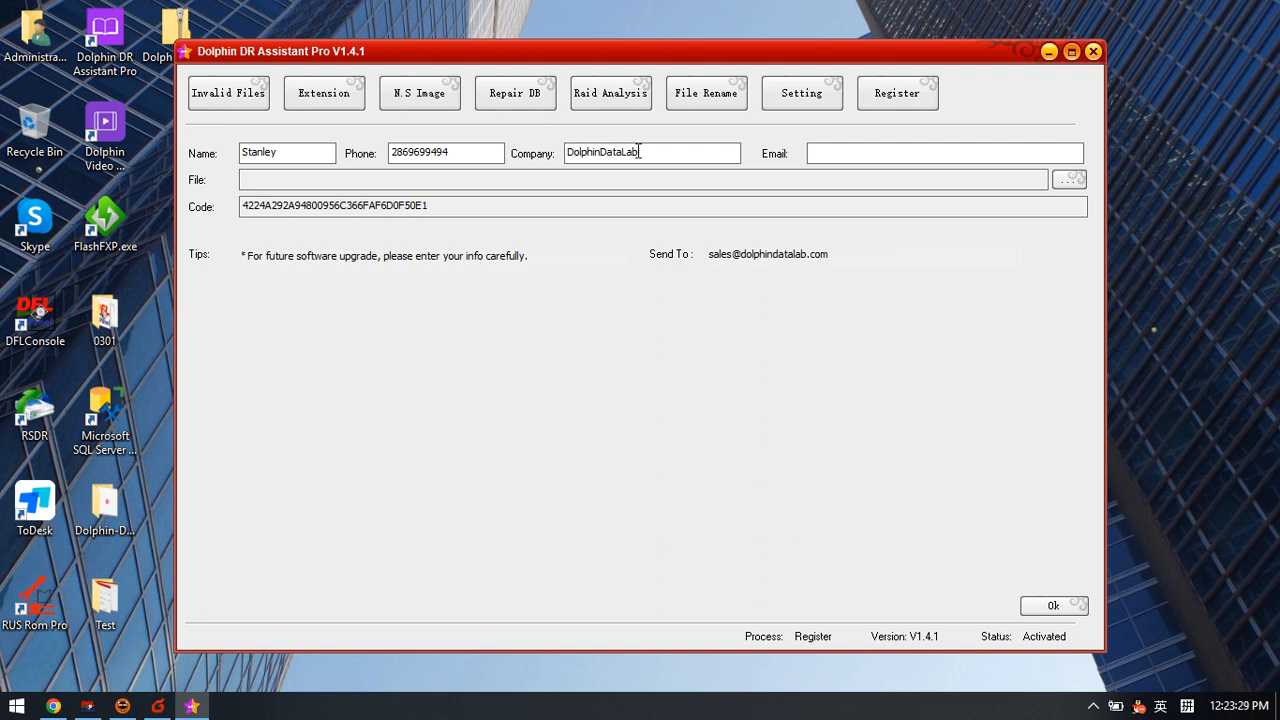
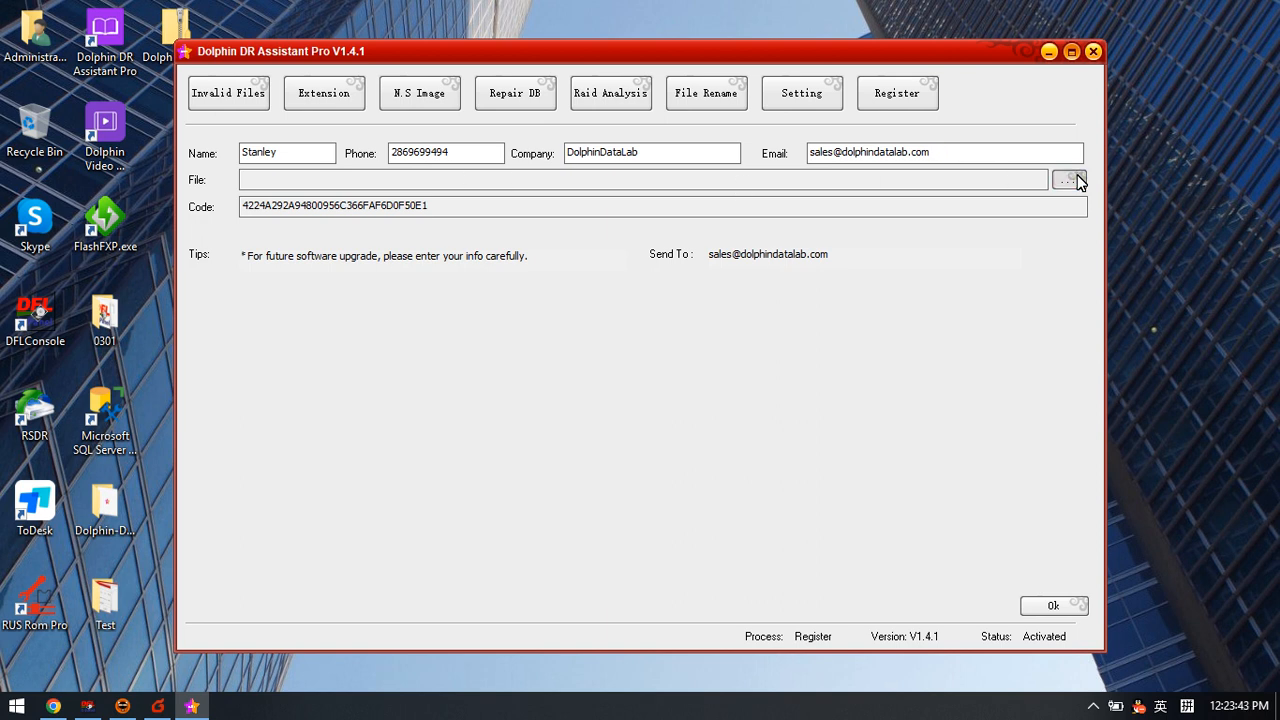
pyautogui.click(1068, 180)
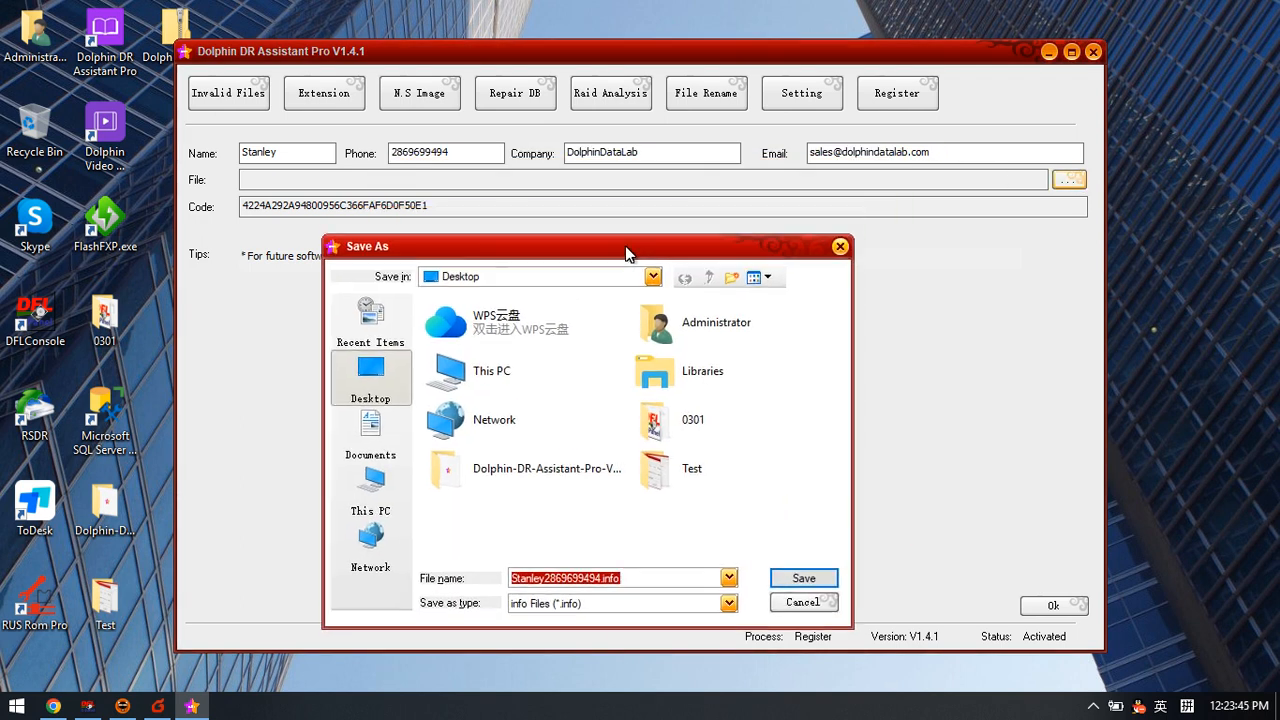
pyautogui.moveTo(588, 274)
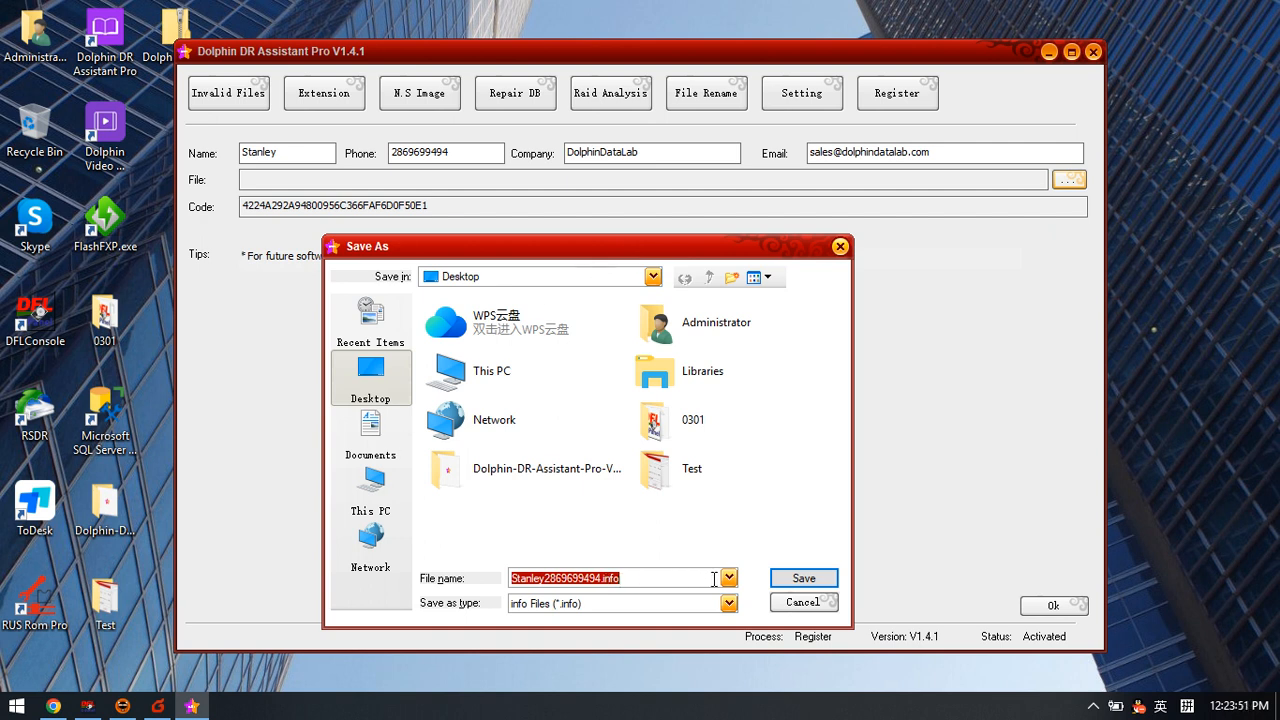
pyautogui.click(802, 578)
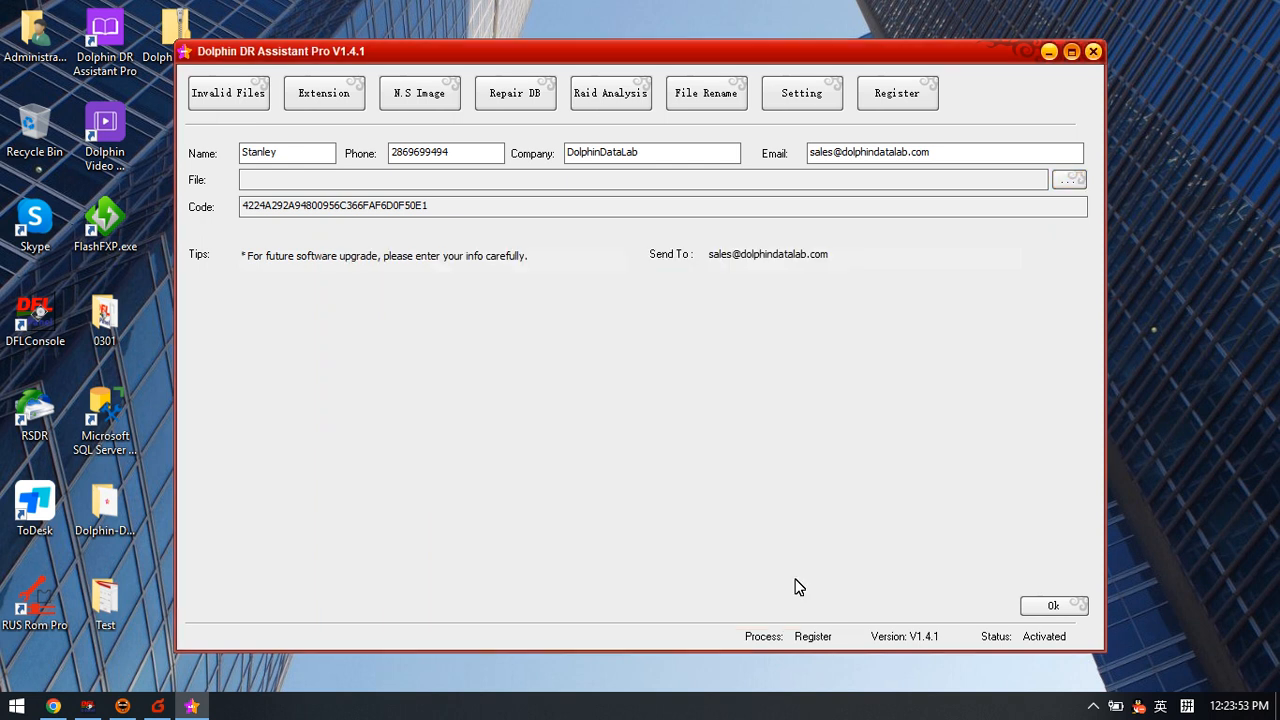
pyautogui.click(1069, 179)
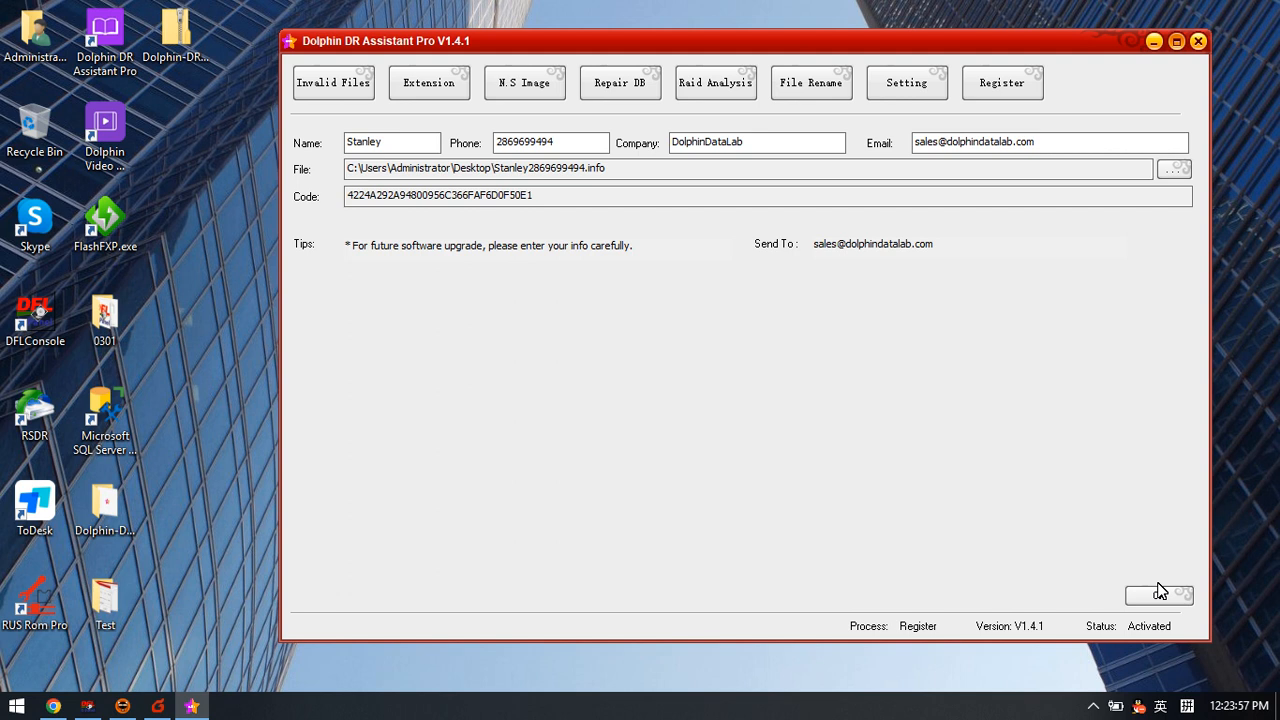
pyautogui.click(1157, 595)
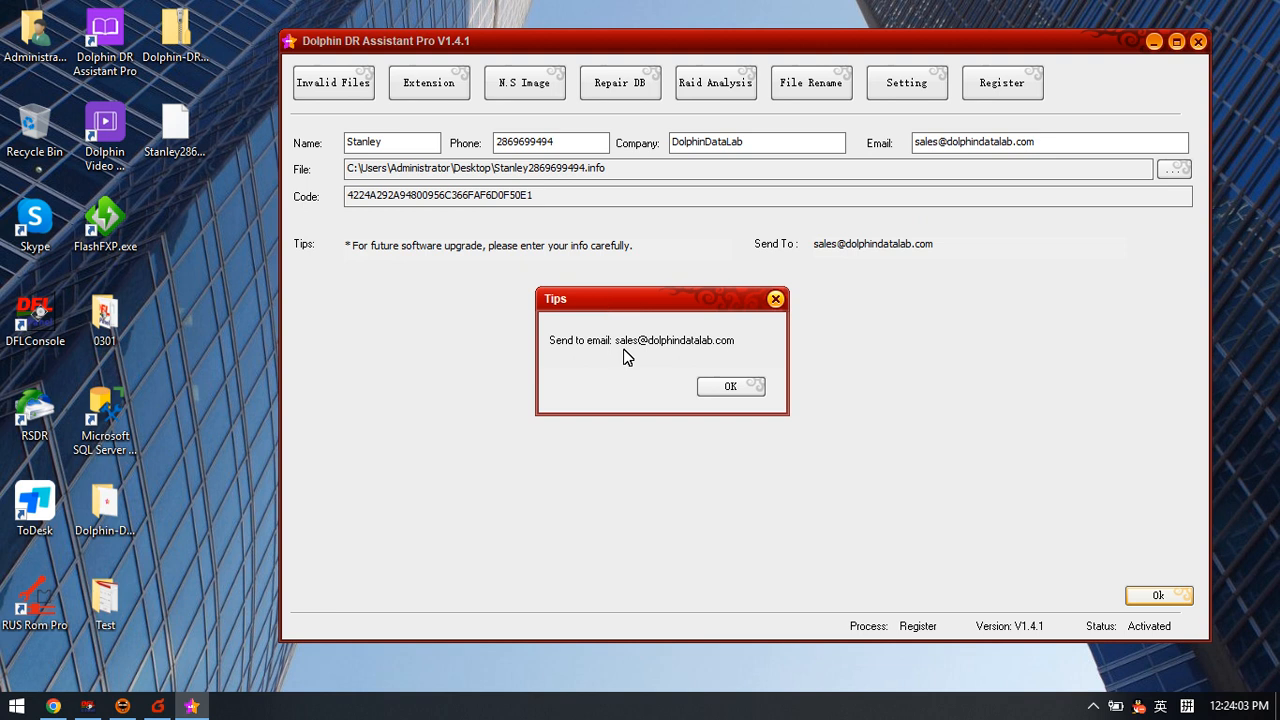
pyautogui.moveTo(609, 366)
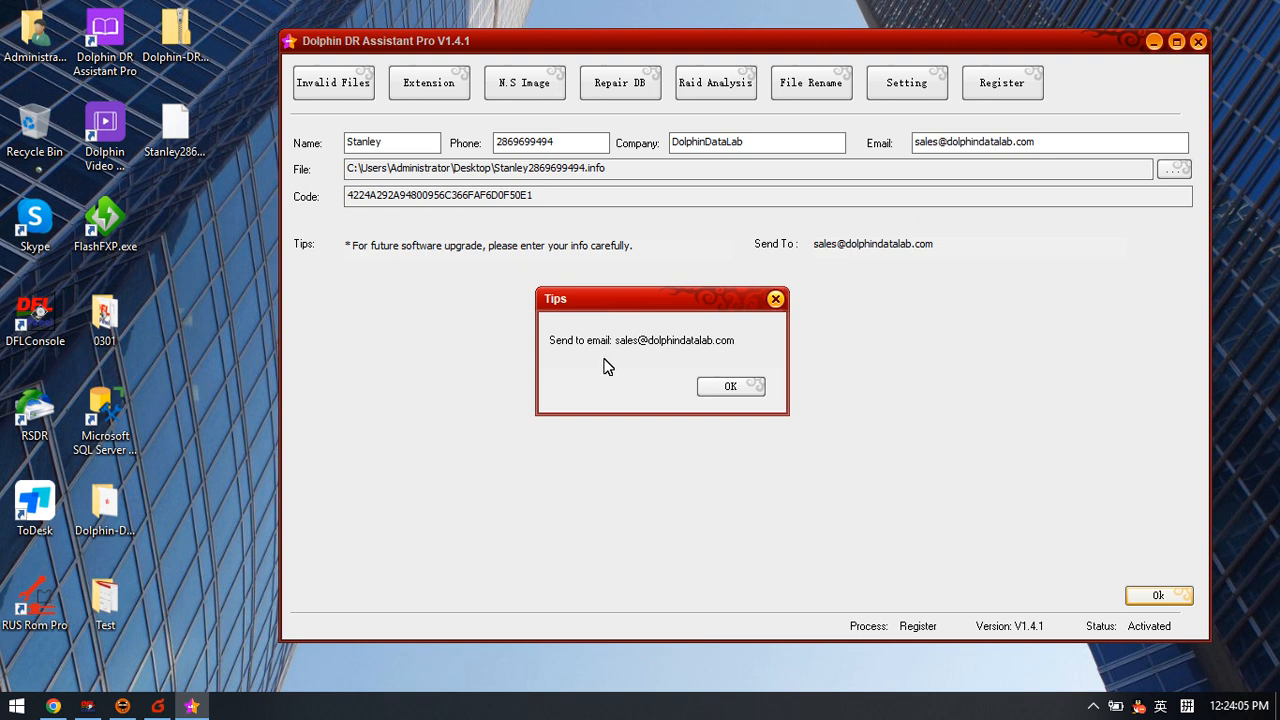
pyautogui.moveTo(708, 357)
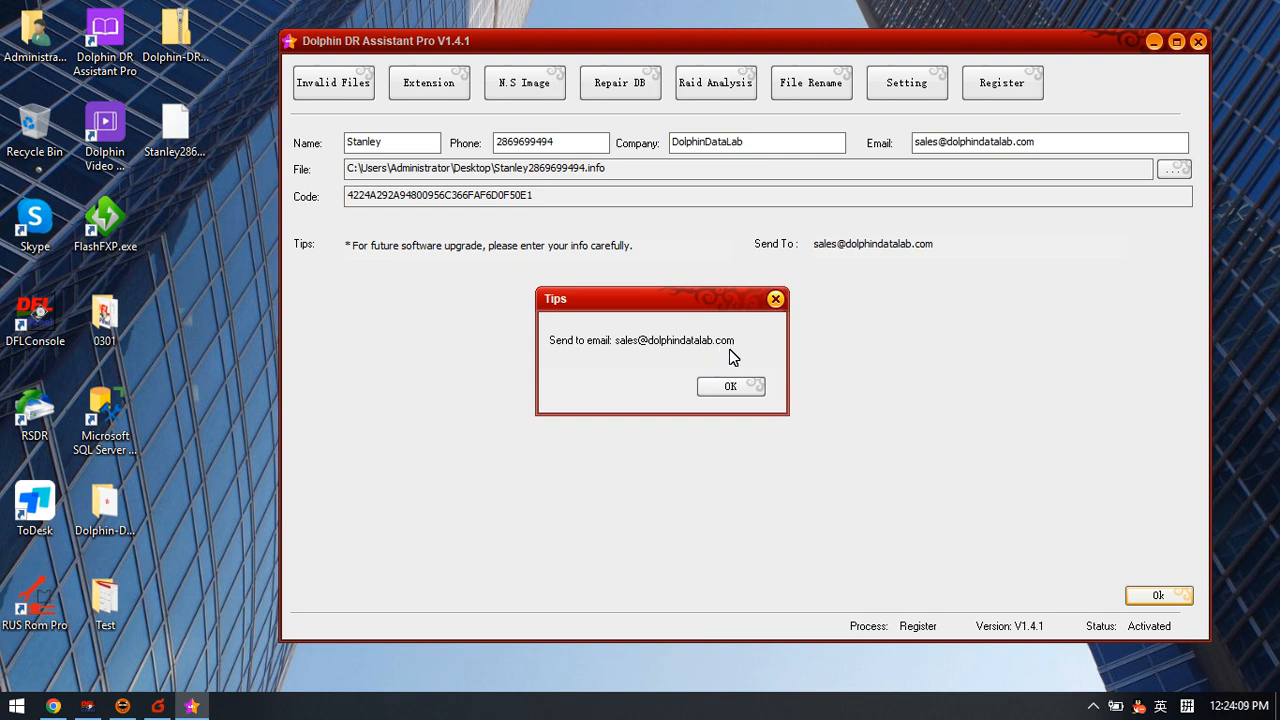
pyautogui.moveTo(425, 405)
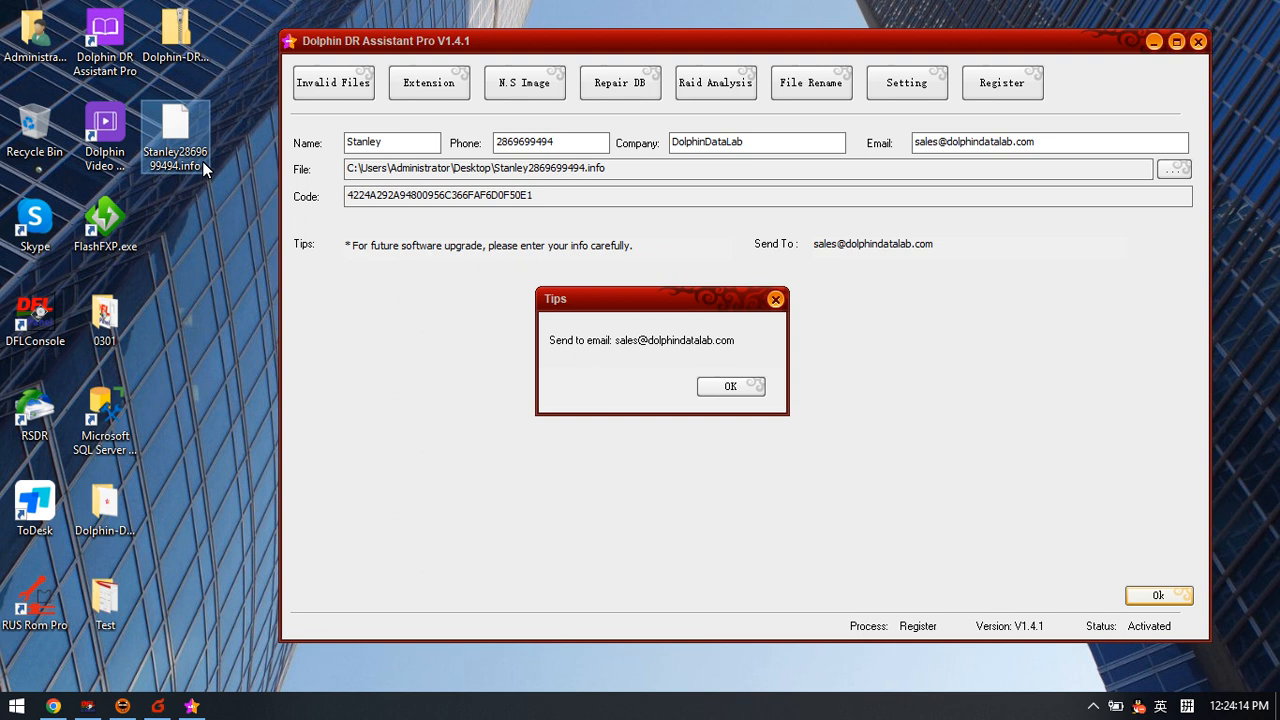
pyautogui.moveTo(175, 165)
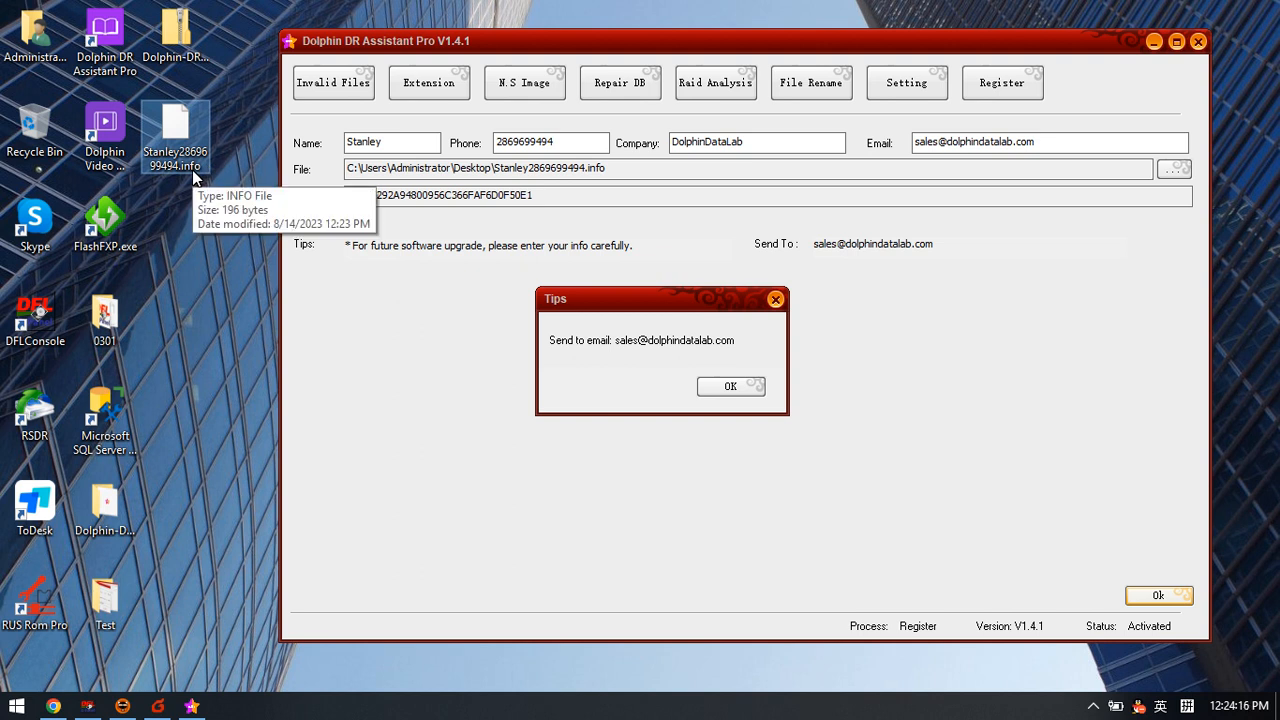
pyautogui.moveTo(628, 351)
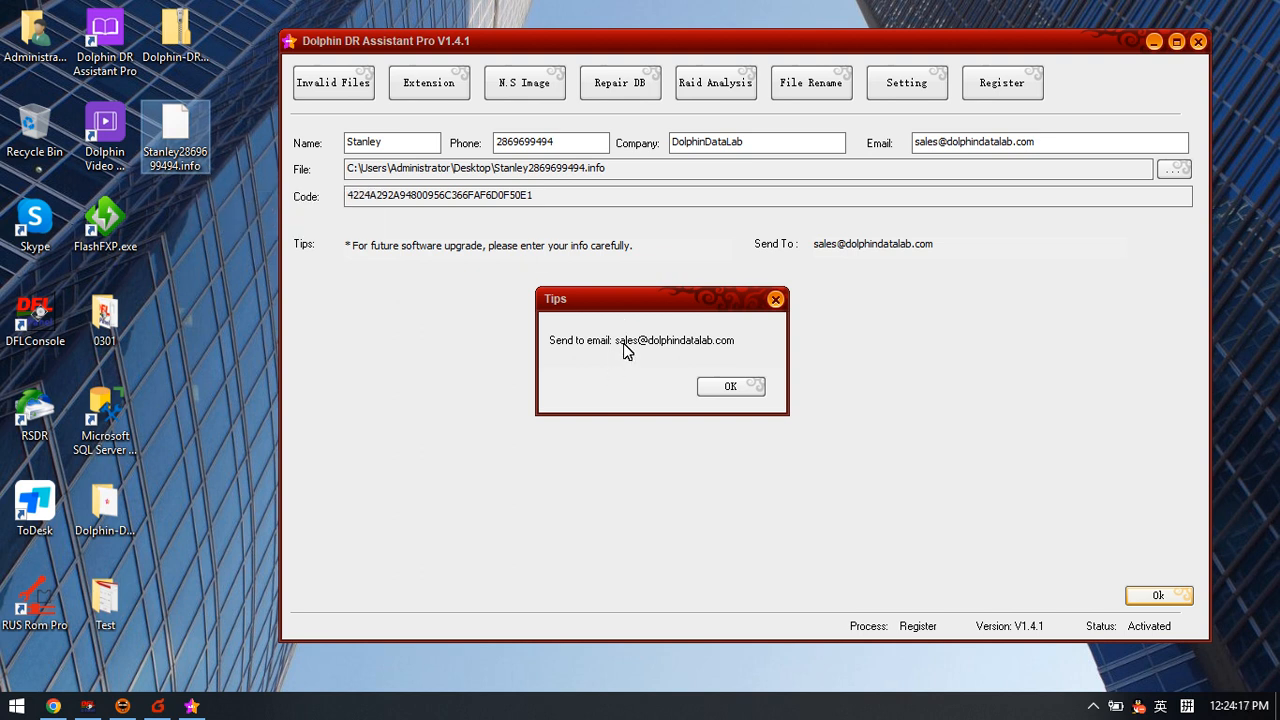
pyautogui.click(730, 386)
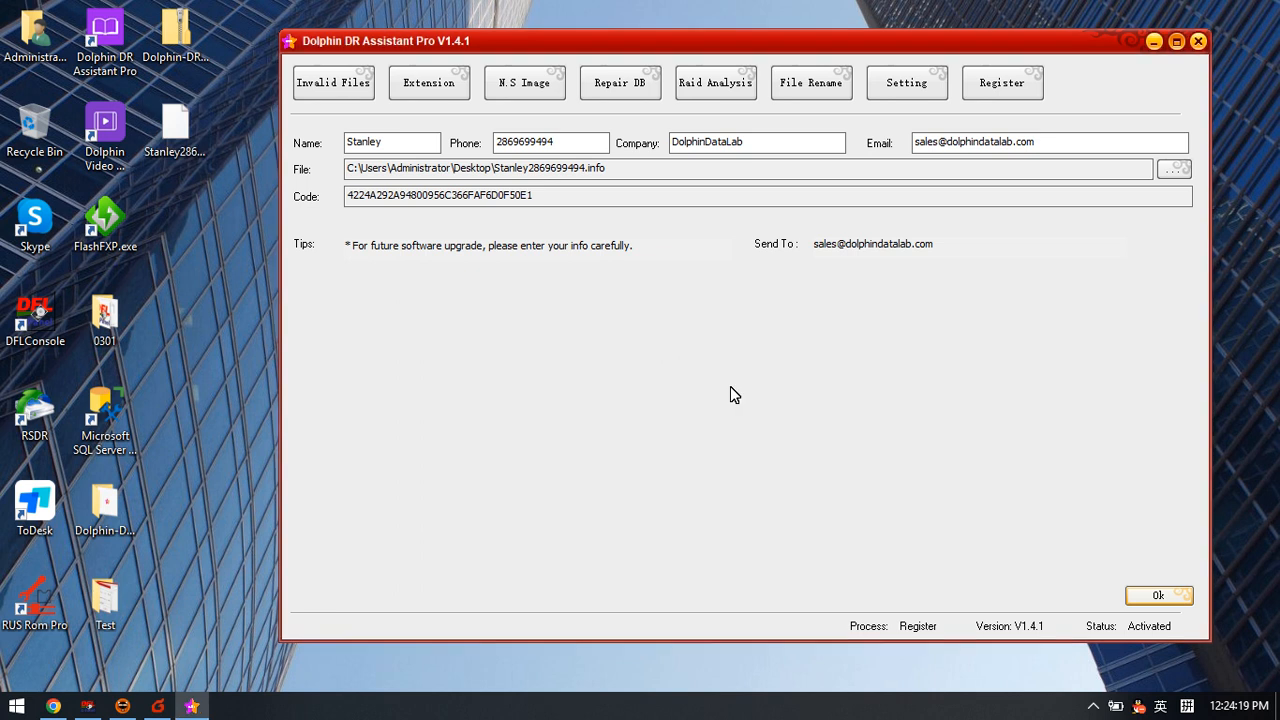
pyautogui.moveTo(1050, 446)
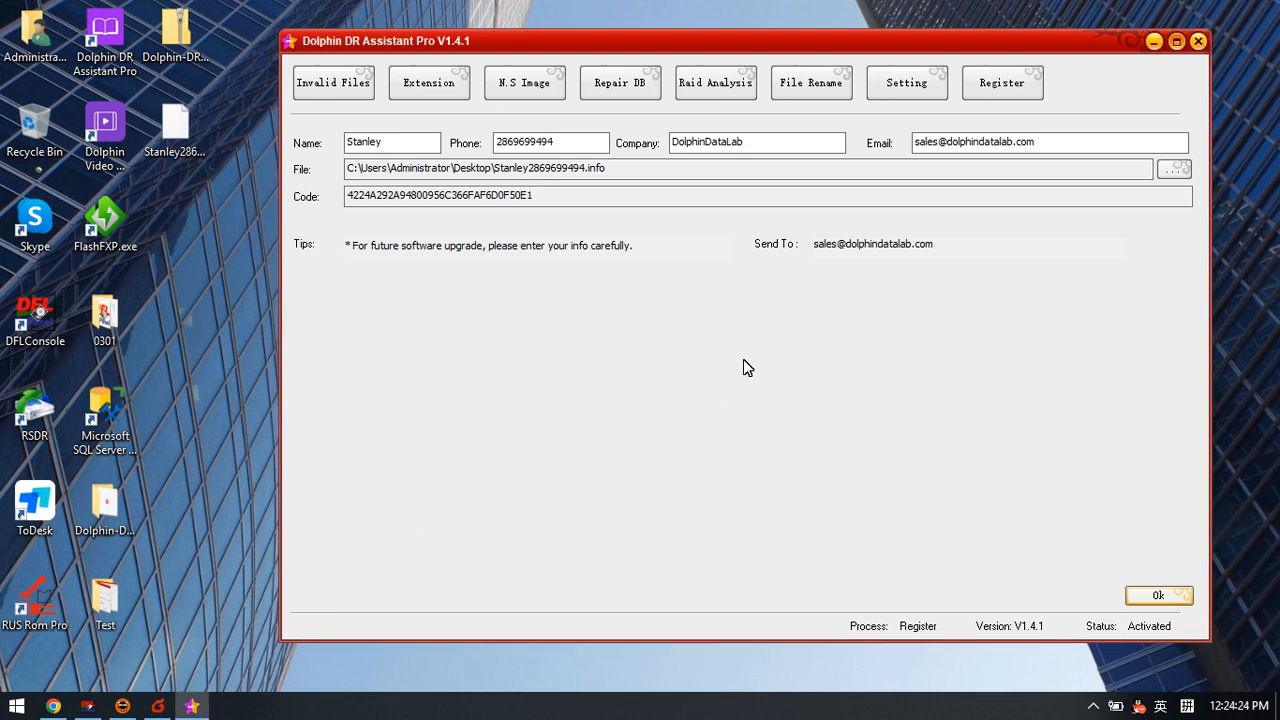
pyautogui.moveTo(1149, 631)
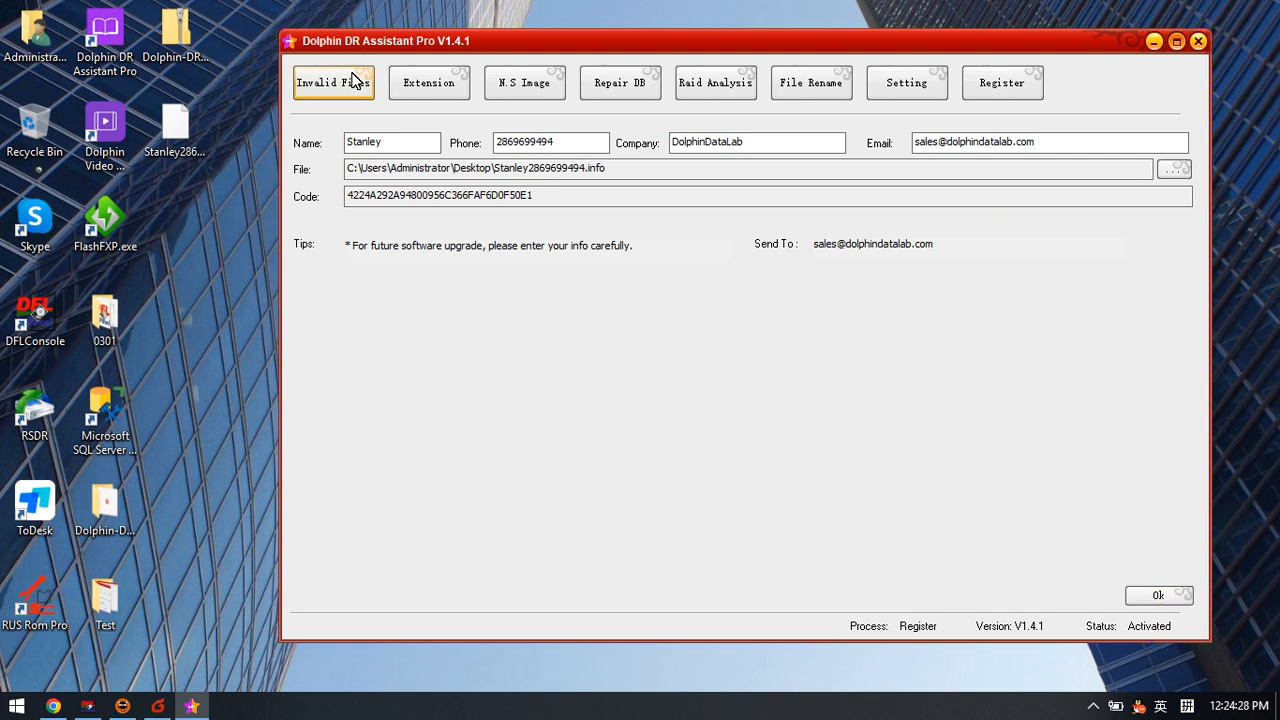
pyautogui.moveTo(415, 117)
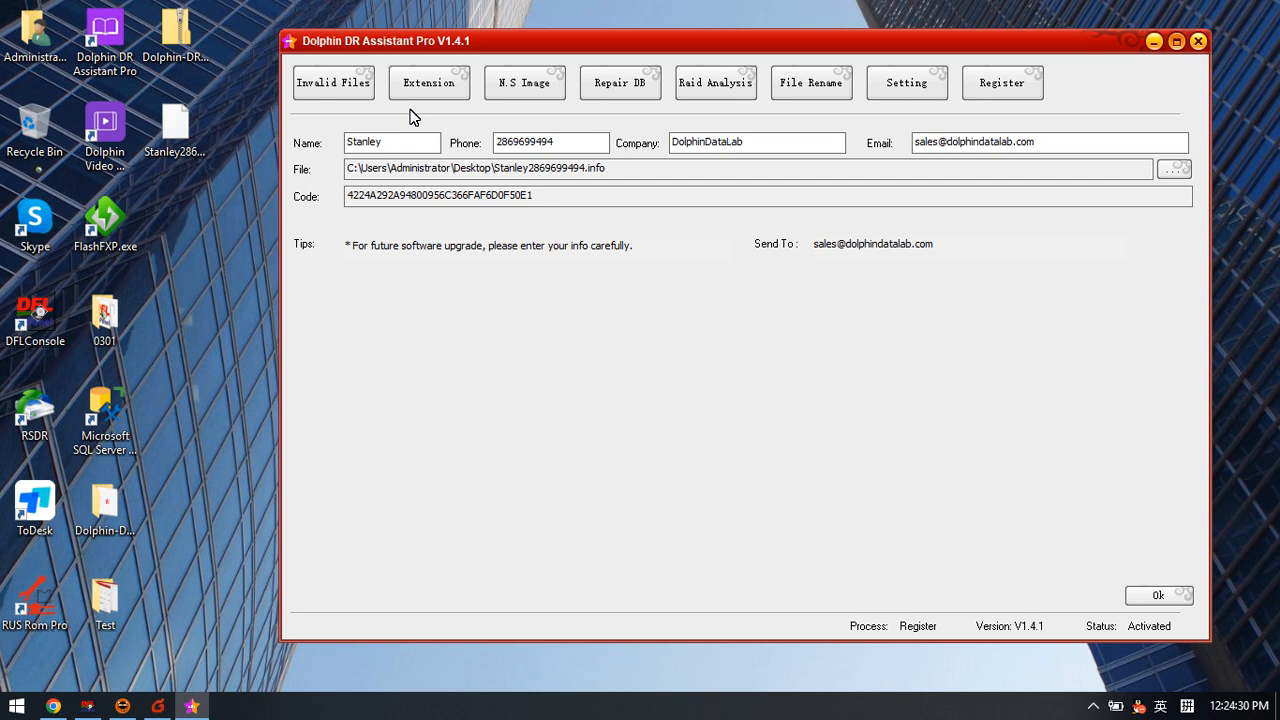
pyautogui.moveTo(378, 117)
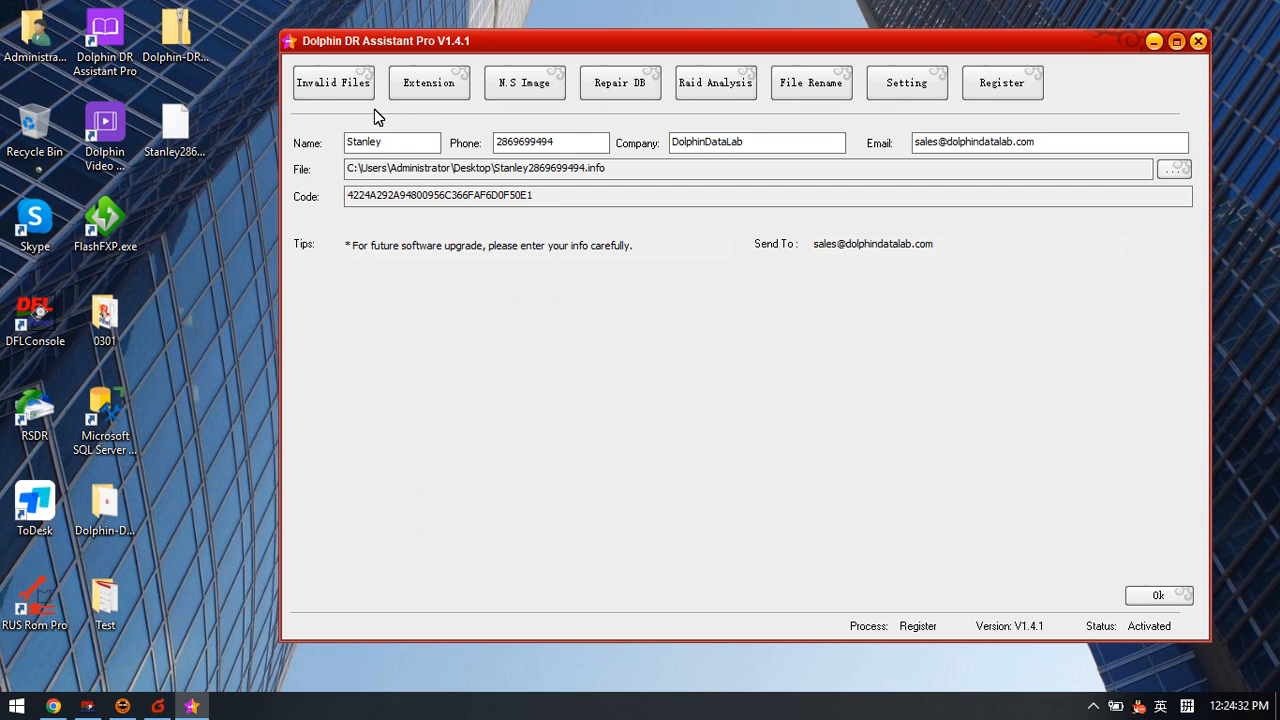
pyautogui.moveTo(257, 168)
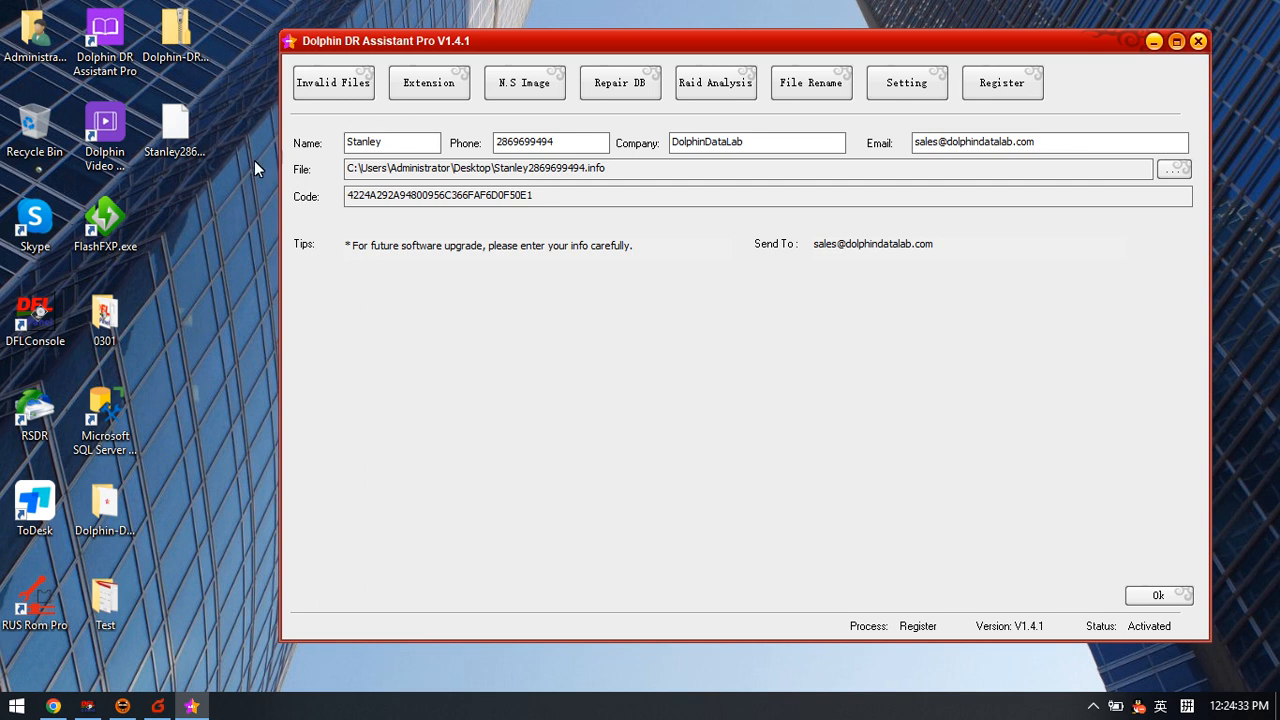
pyautogui.click(175, 125)
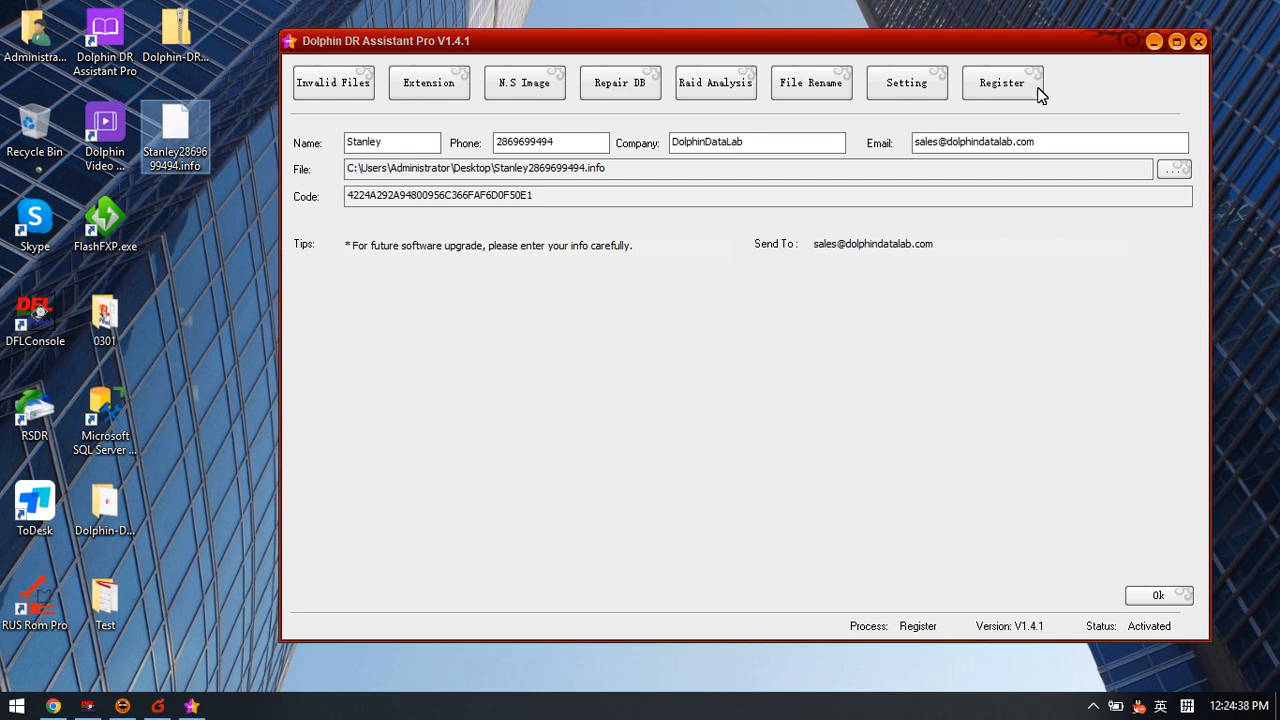
pyautogui.moveTo(862, 483)
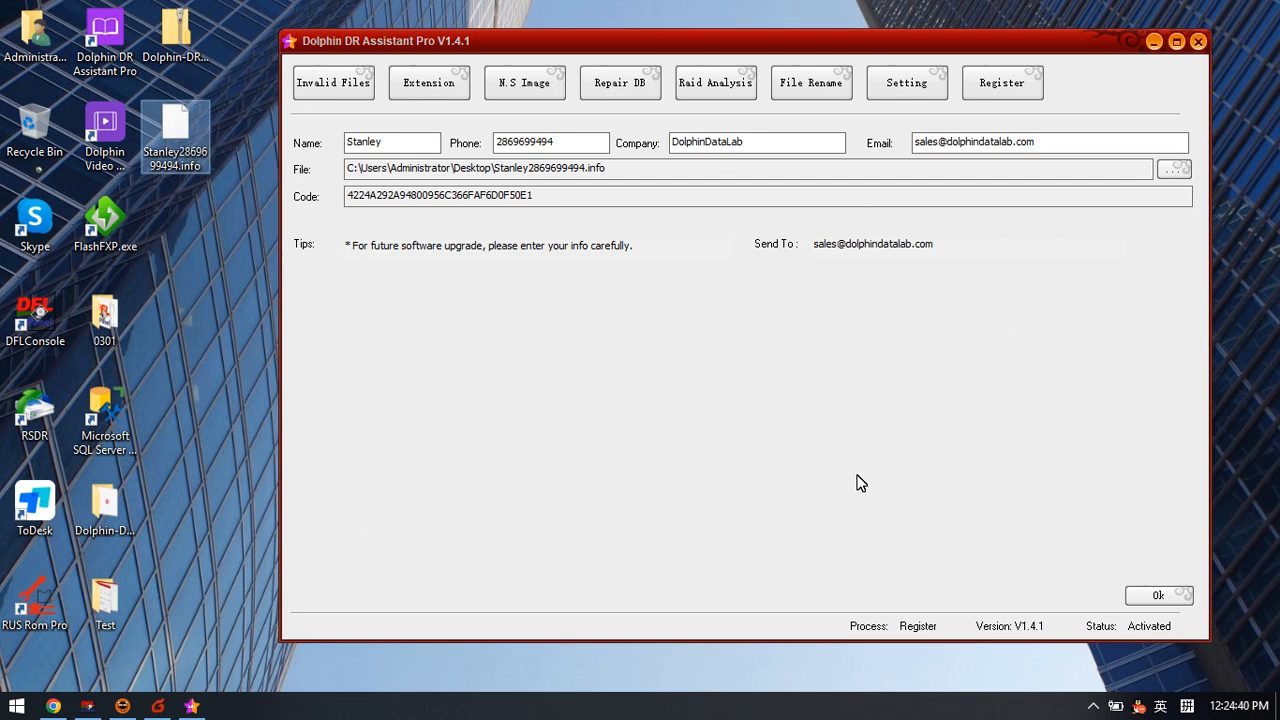
pyautogui.moveTo(846, 452)
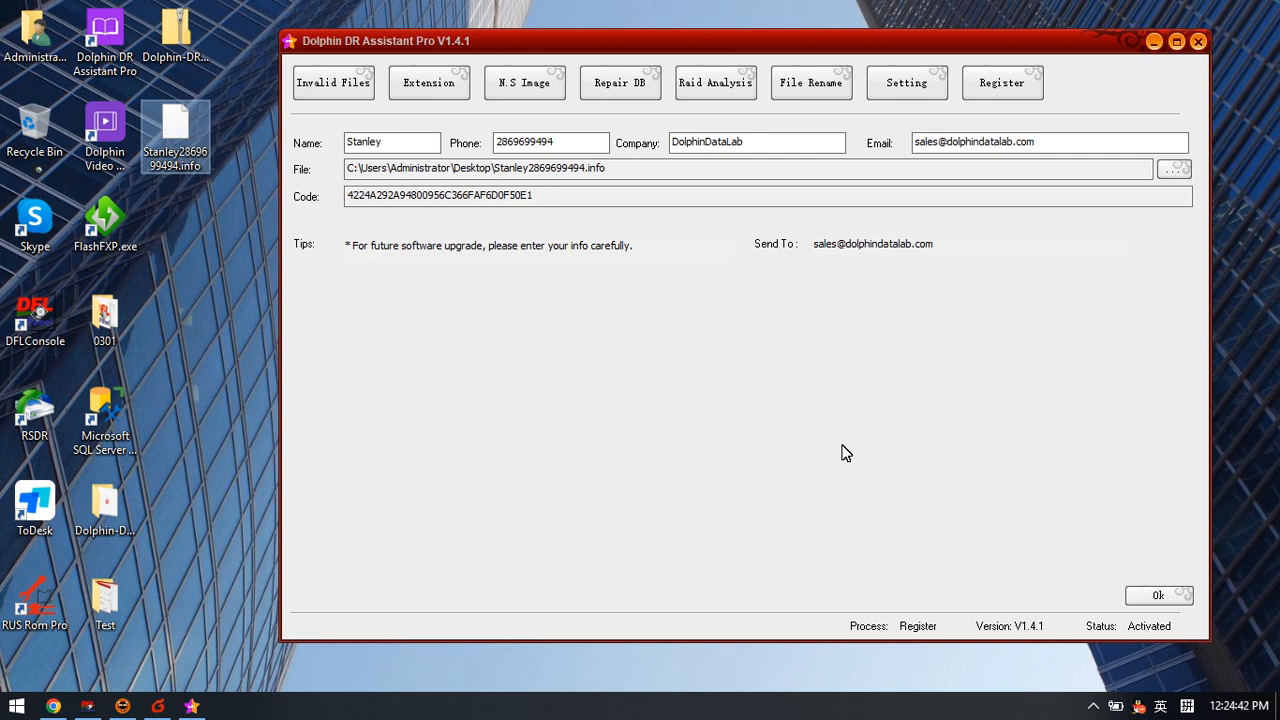